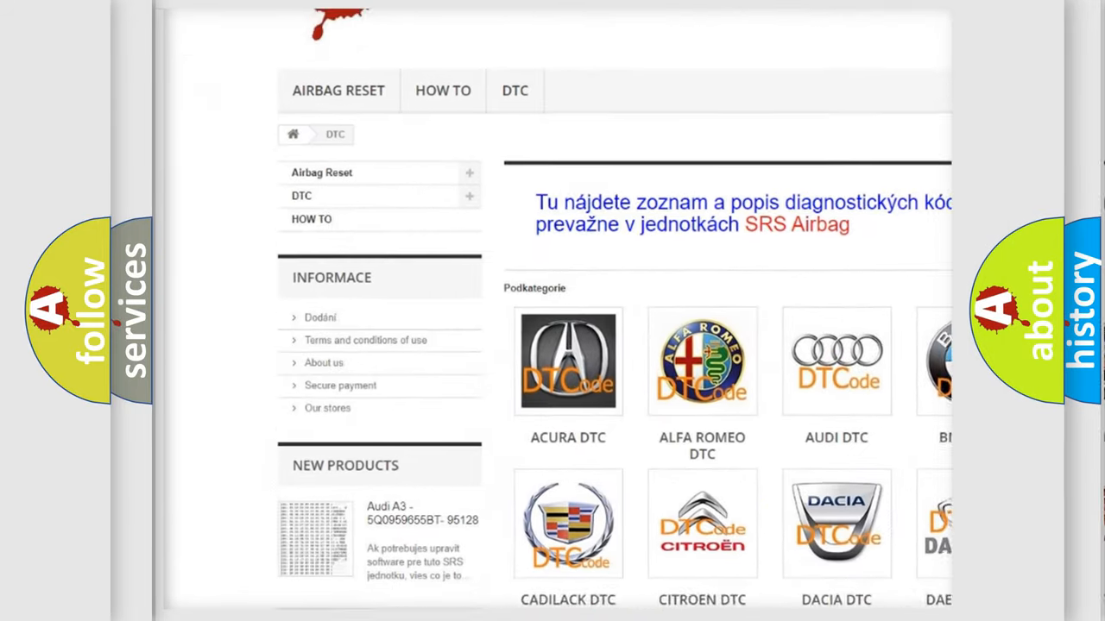
scroll(down, 3)
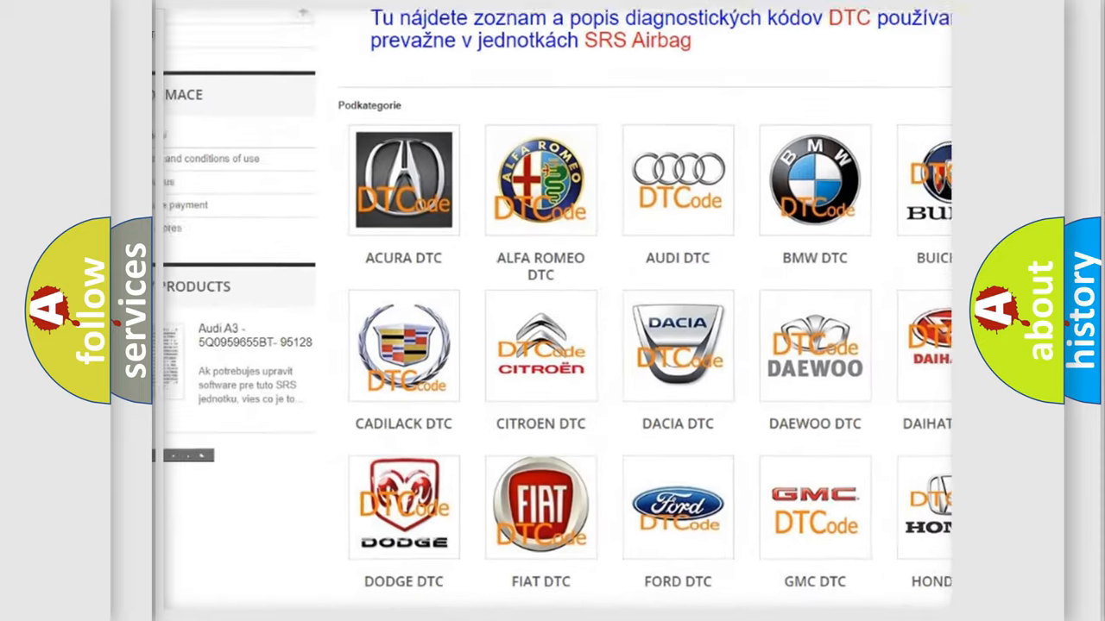
scroll(down, 3)
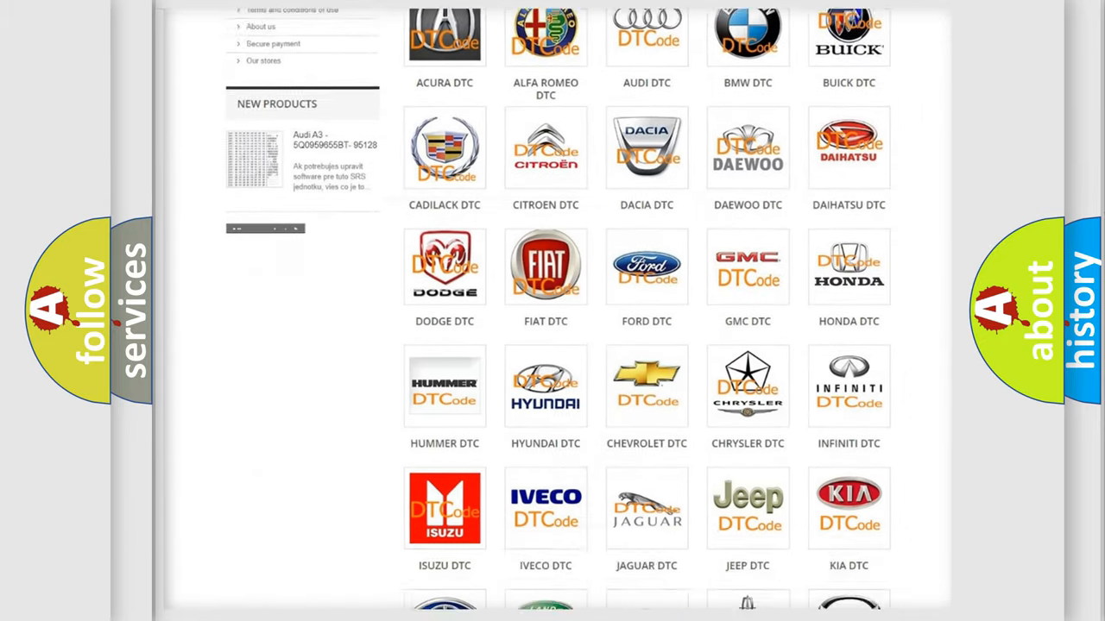
scroll(down, 3)
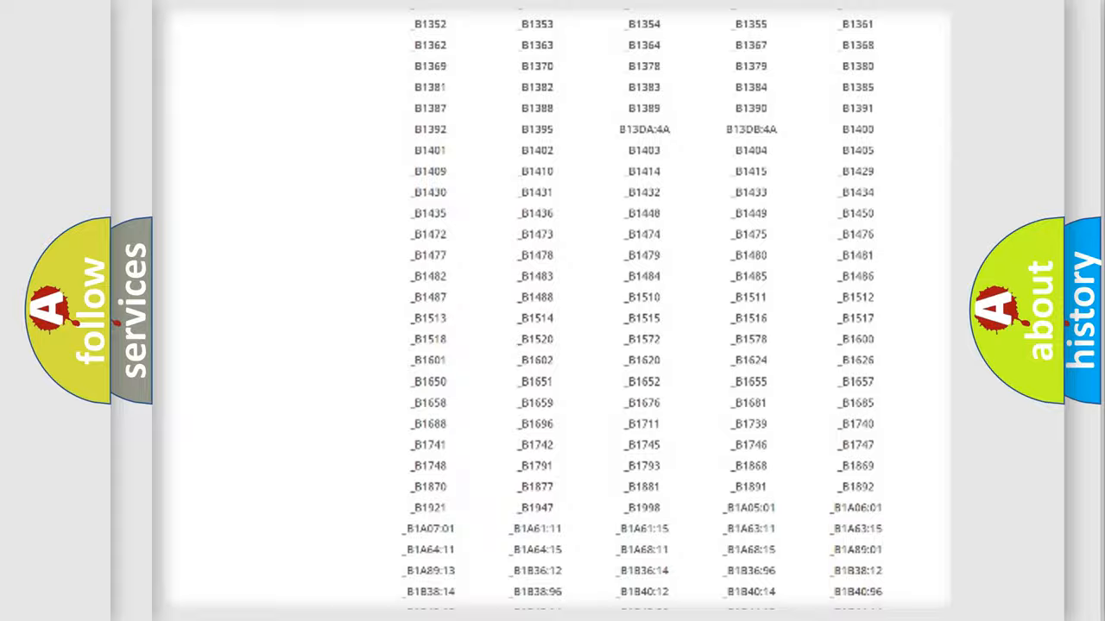
scroll(up, 3)
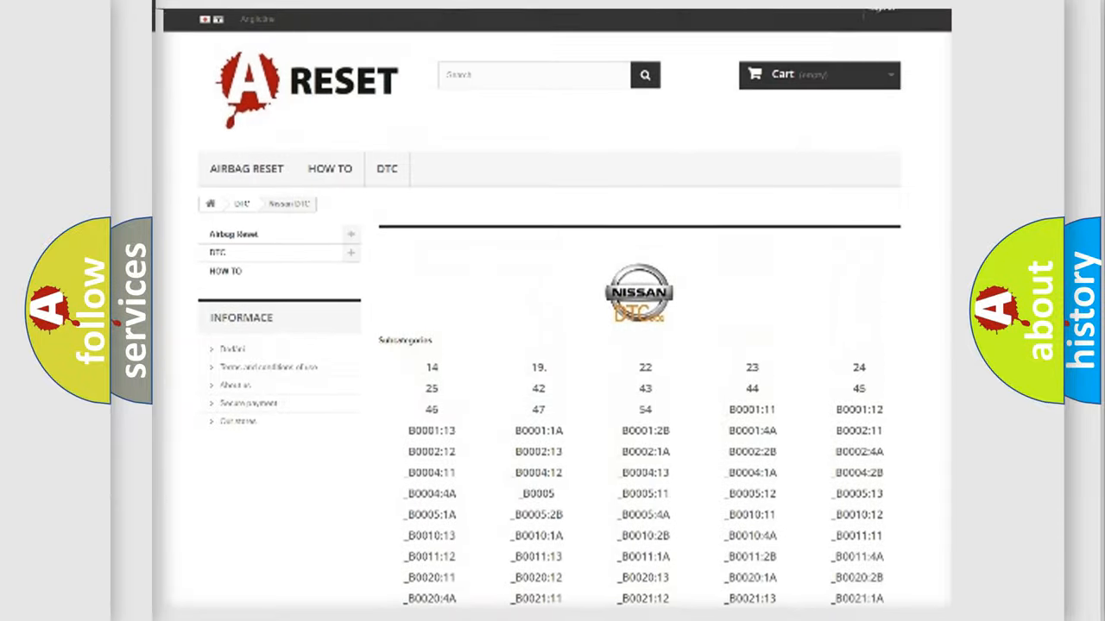